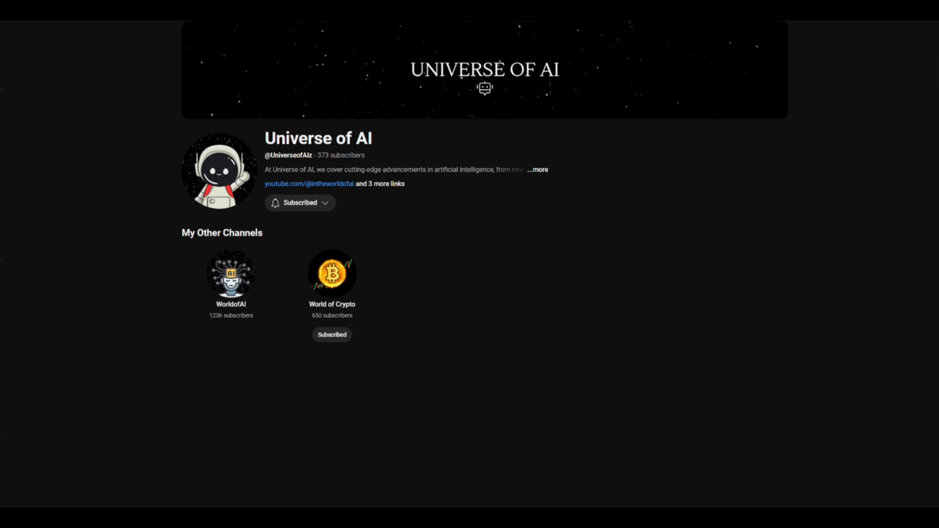
Enter the text 'bellow !' on the page and confirm it.
{"action": "left_click", "coordinate": [300, 203]}
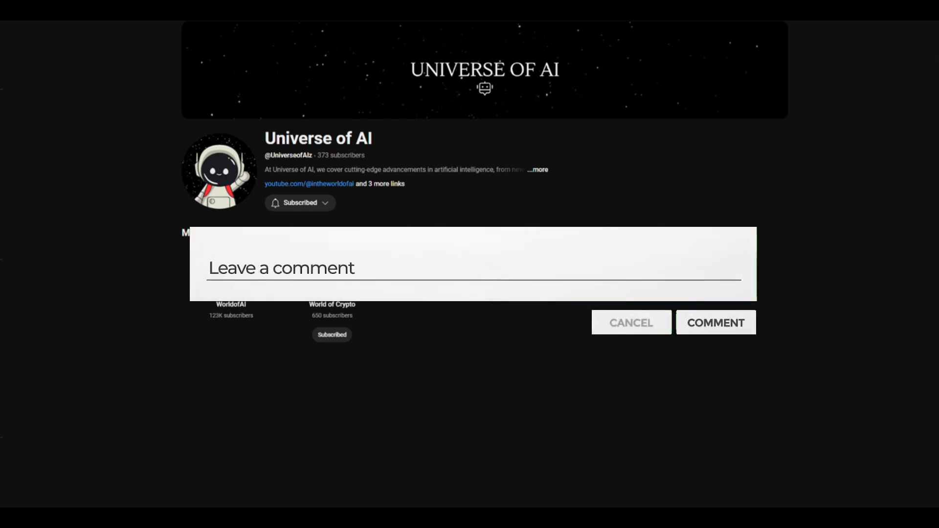
{"action": "type", "text": "bellow !"}
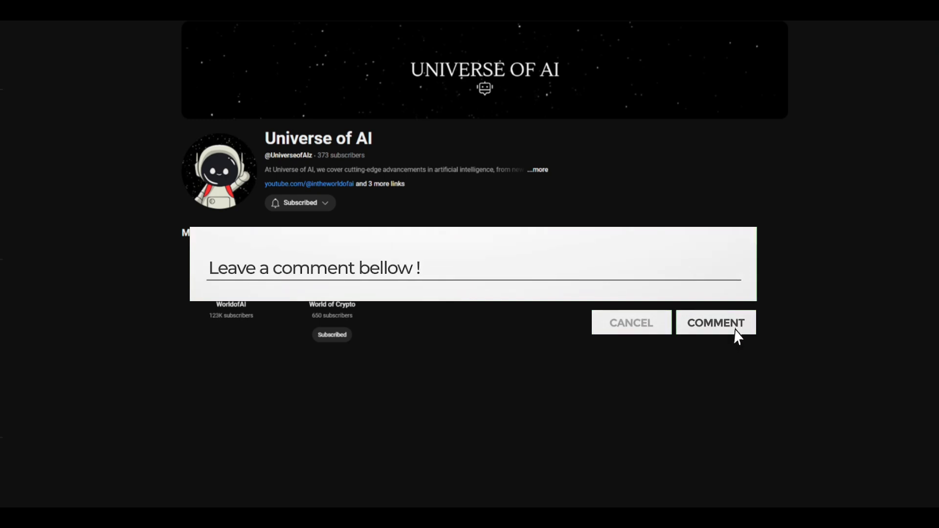
{"action": "left_click", "coordinate": [716, 322]}
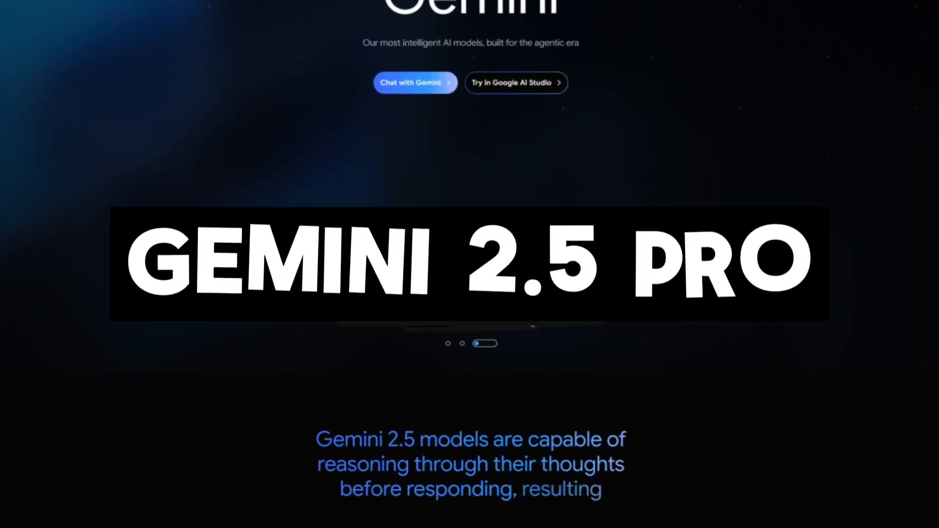
Scroll past Models and Hands-on down to the Gemini 2.5 Pro Performance benchmarks table.
{"action": "scroll", "scroll_direction": "down", "scroll_amount": 3}
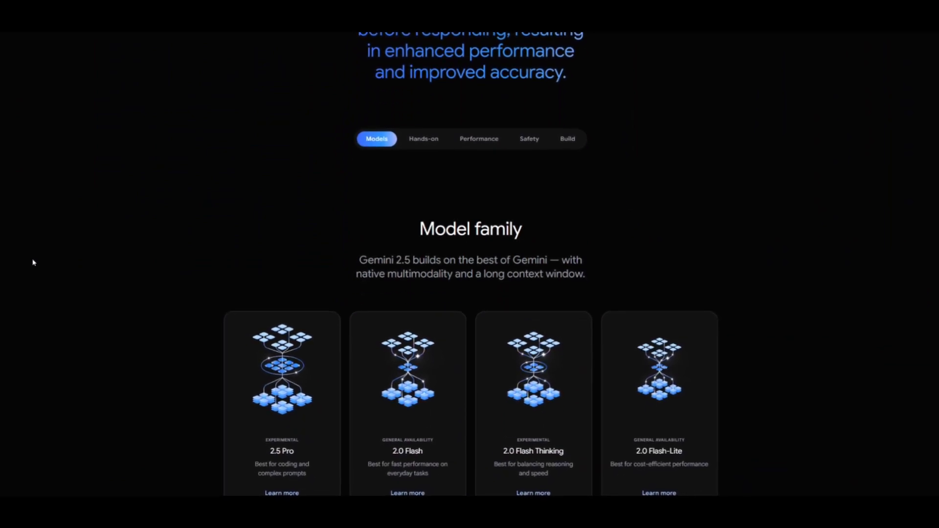
{"action": "scroll", "scroll_direction": "down", "scroll_amount": 3}
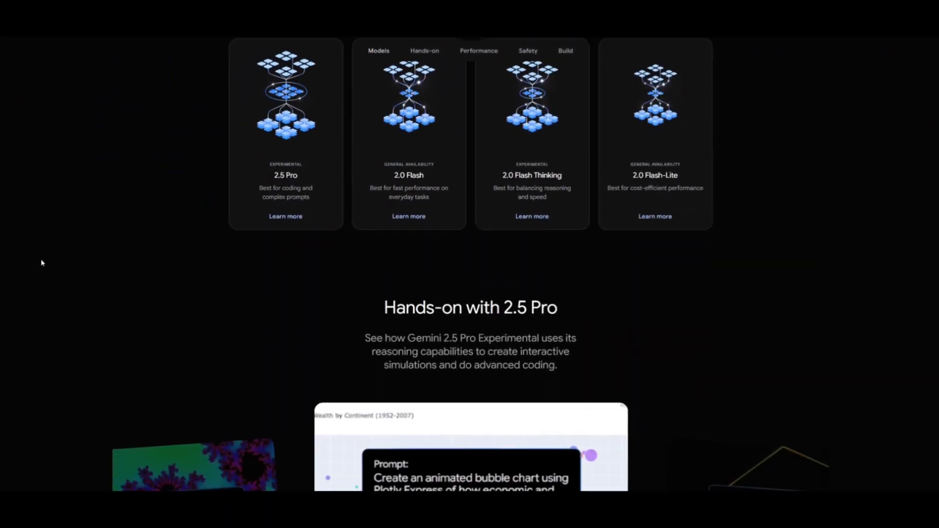
{"action": "scroll", "scroll_direction": "down", "scroll_amount": 3}
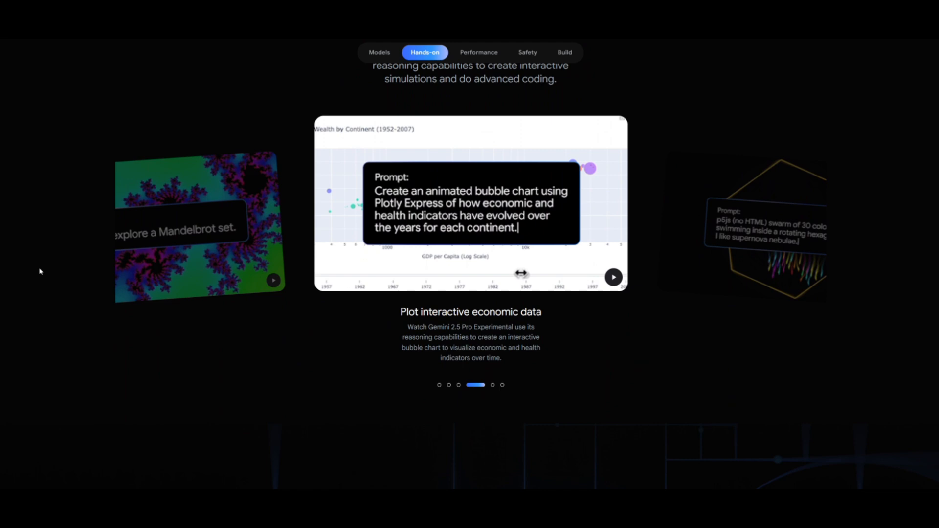
{"action": "scroll", "scroll_direction": "down", "scroll_amount": 3}
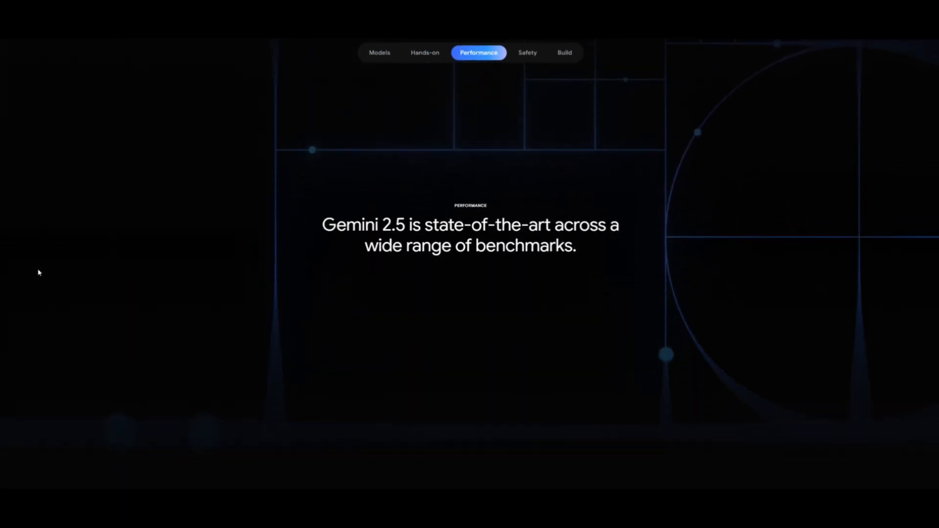
{"action": "scroll", "scroll_direction": "down", "scroll_amount": 3}
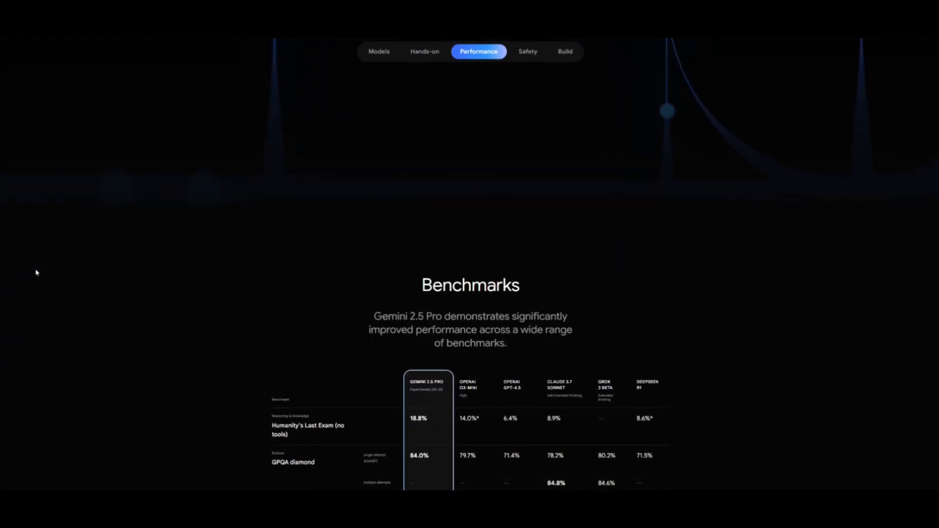
{"action": "scroll", "scroll_direction": "down", "scroll_amount": 3}
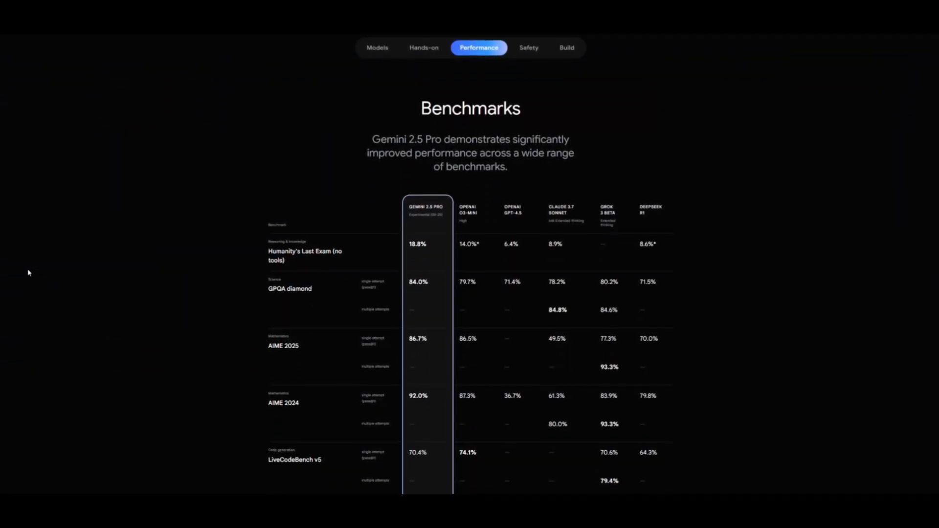
{"action": "scroll", "scroll_direction": "down", "scroll_amount": 3}
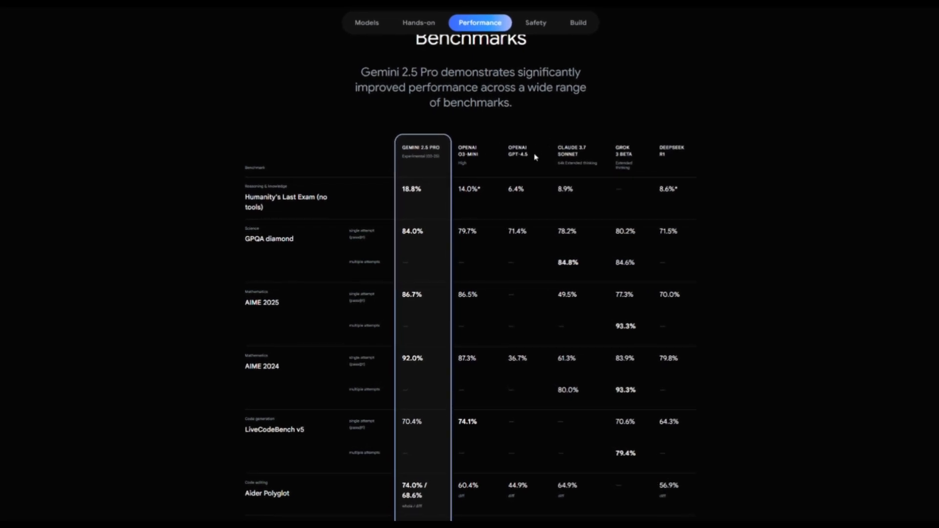
{"action": "scroll", "scroll_direction": "down", "scroll_amount": 3}
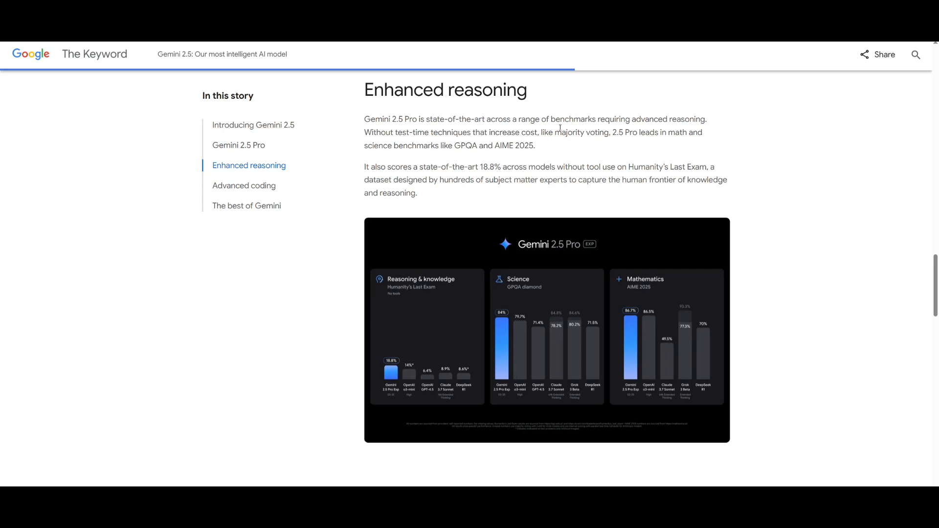
{"action": "mouse_move", "coordinate": [630, 311]}
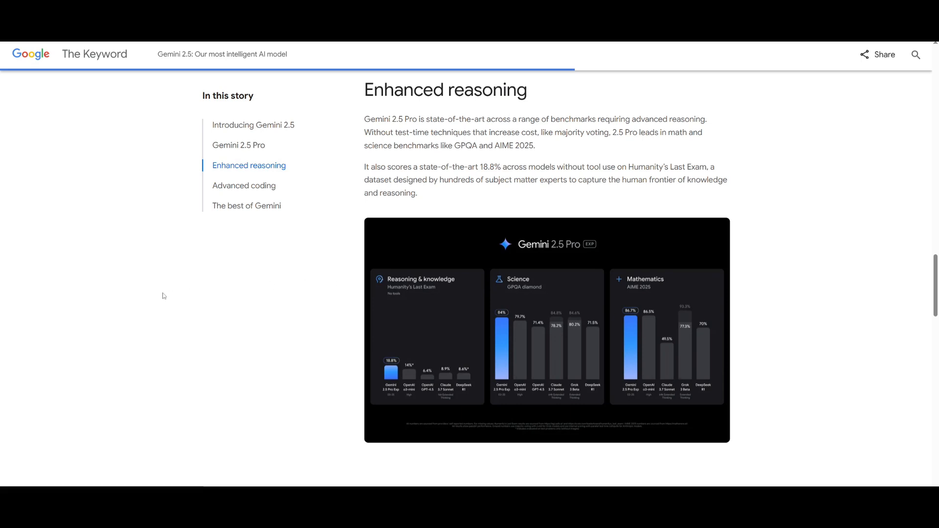
{"action": "mouse_move", "coordinate": [624, 120]}
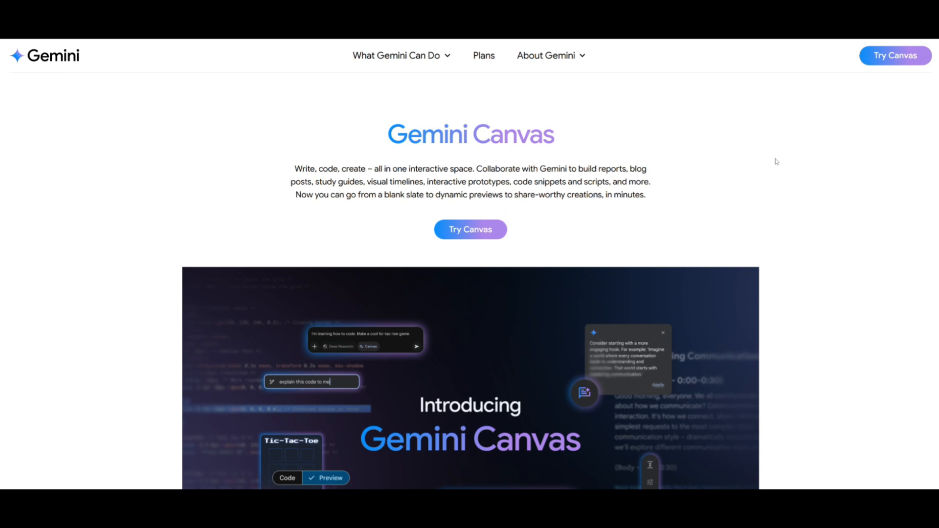
Scroll the Canvas page past What is Canvas and student use cases to the FAQ.
{"action": "scroll", "scroll_direction": "down", "scroll_amount": 3}
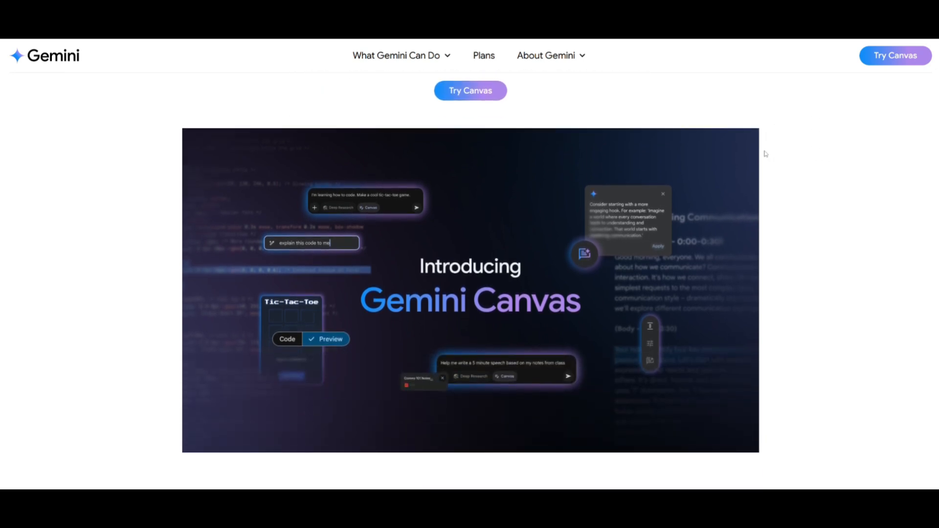
{"action": "scroll", "scroll_direction": "down", "scroll_amount": 3}
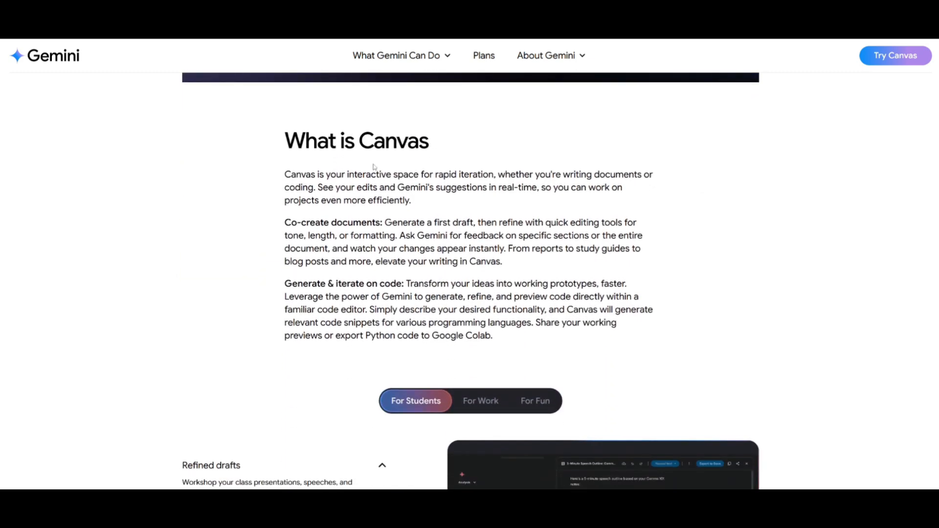
{"action": "scroll", "scroll_direction": "down", "scroll_amount": 3}
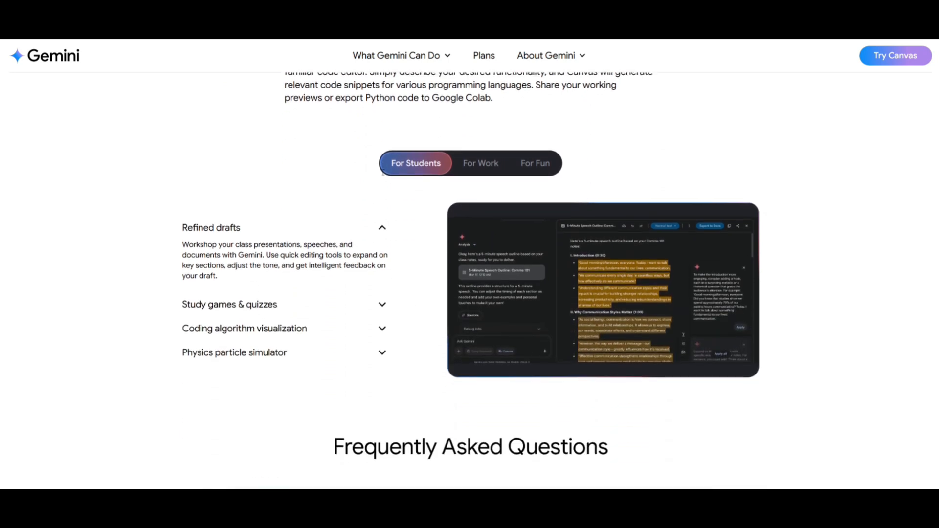
{"action": "scroll", "scroll_direction": "down", "scroll_amount": 3}
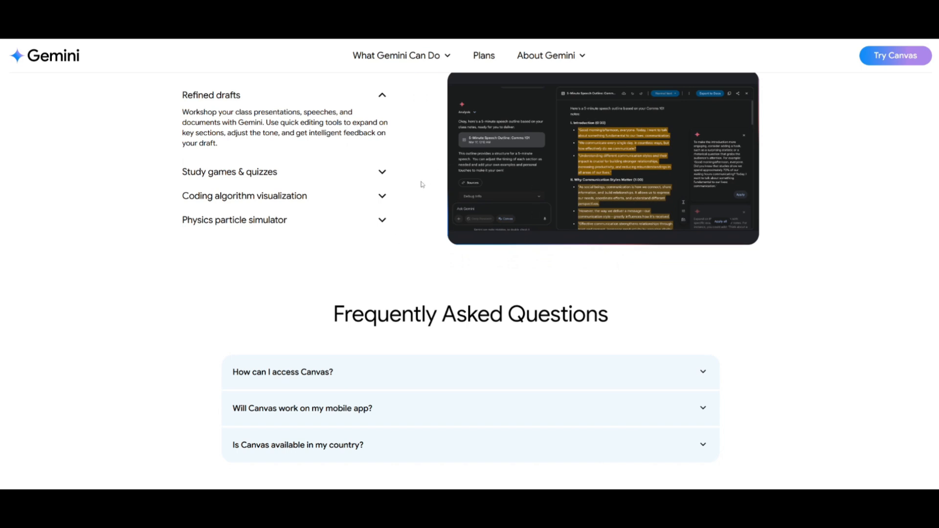
{"action": "mouse_move", "coordinate": [261, 355]}
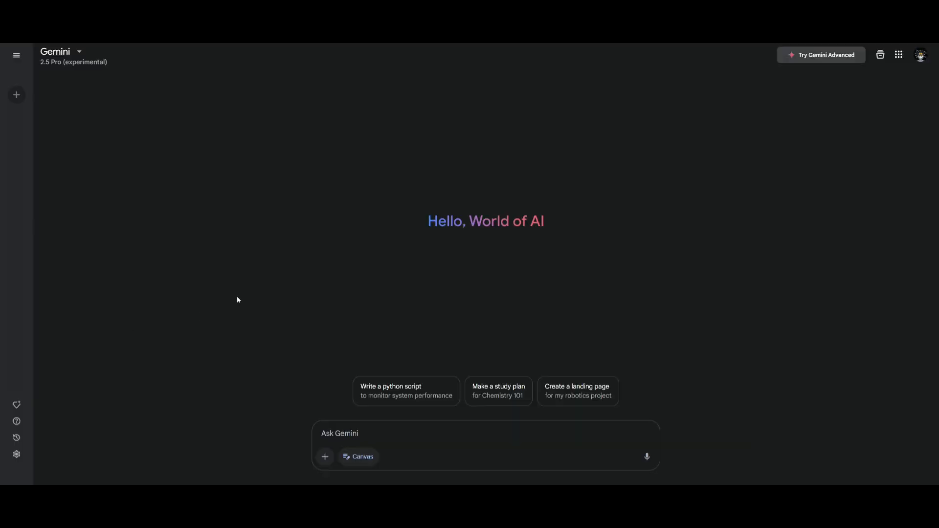
{"action": "mouse_move", "coordinate": [514, 219]}
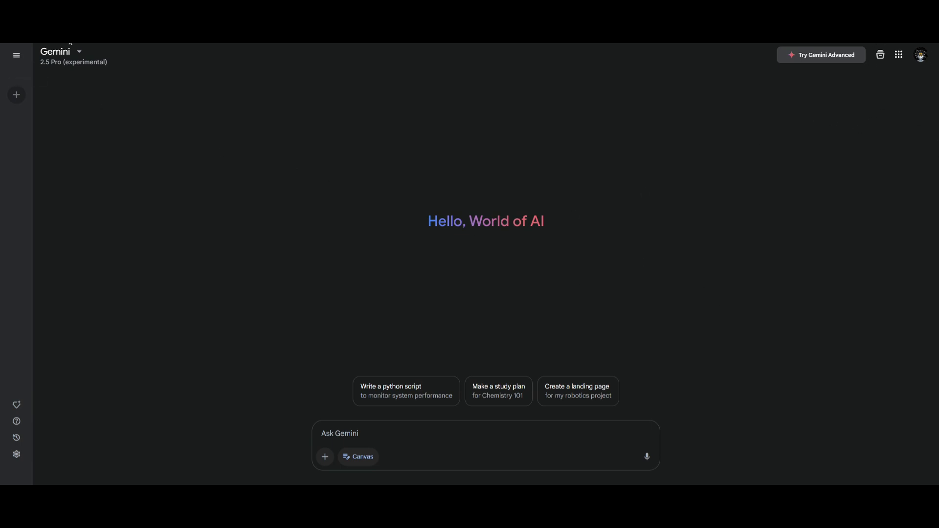
{"action": "left_click", "coordinate": [60, 52]}
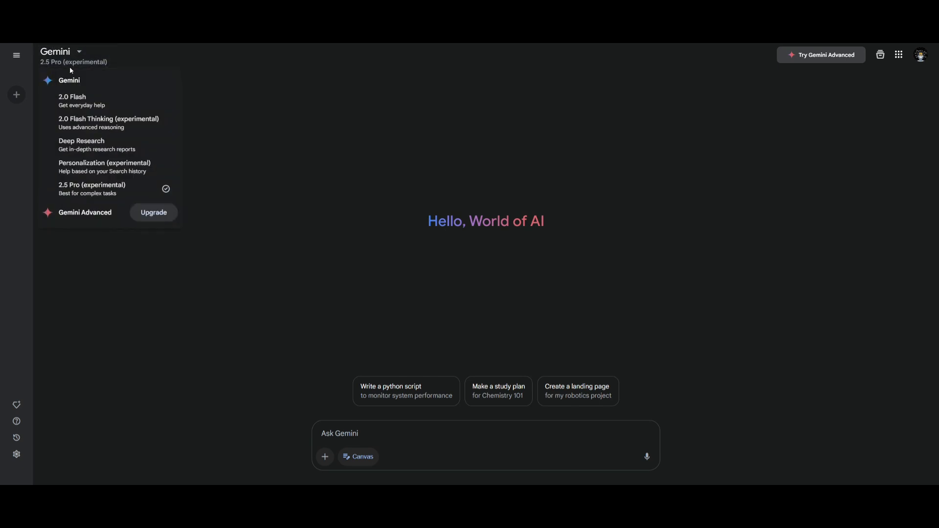
{"action": "mouse_move", "coordinate": [78, 188]}
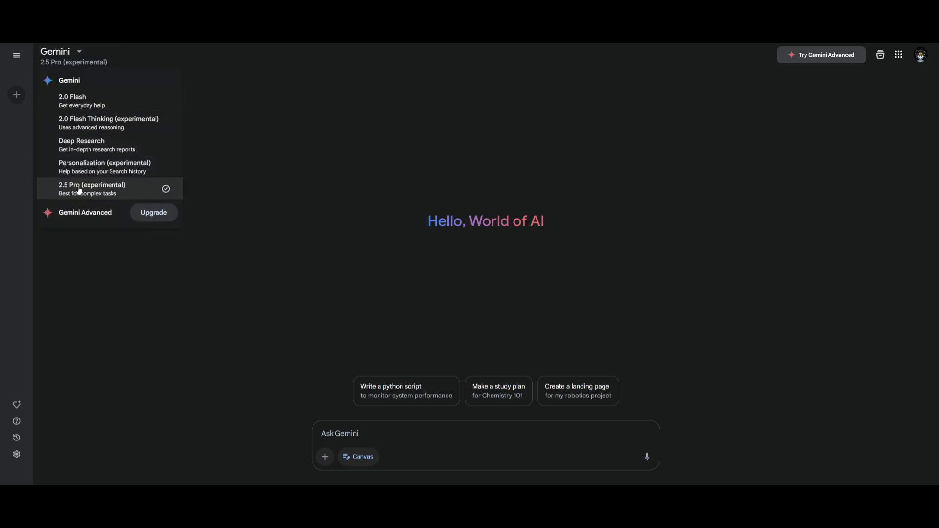
{"action": "mouse_move", "coordinate": [104, 166]}
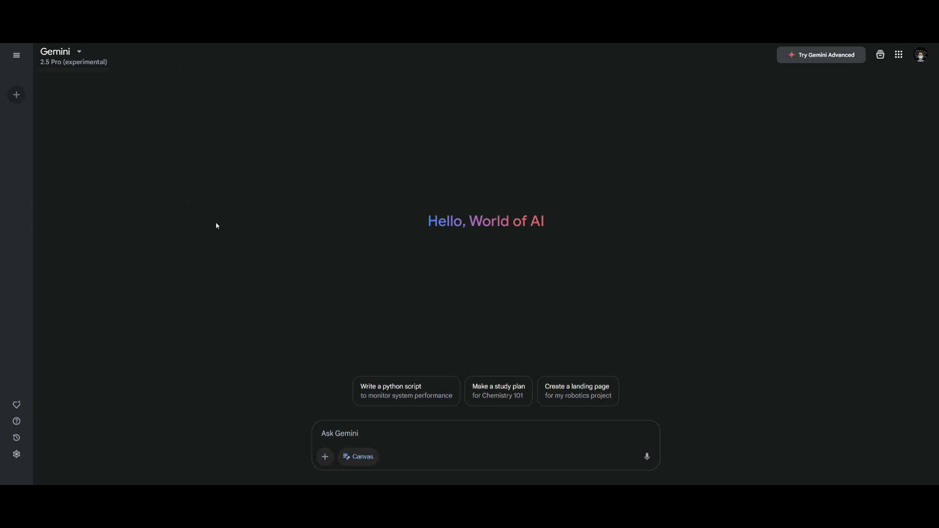
{"action": "mouse_move", "coordinate": [462, 446]}
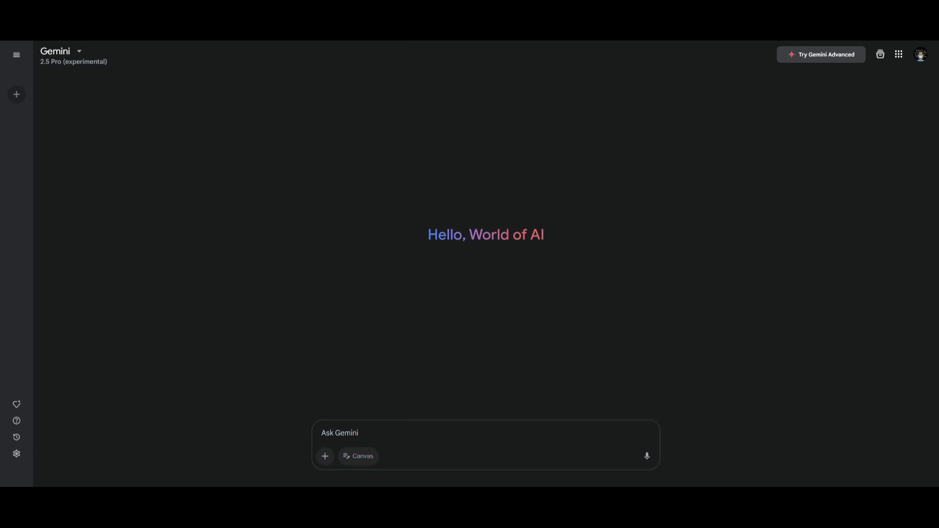
{"action": "mouse_move", "coordinate": [358, 457]}
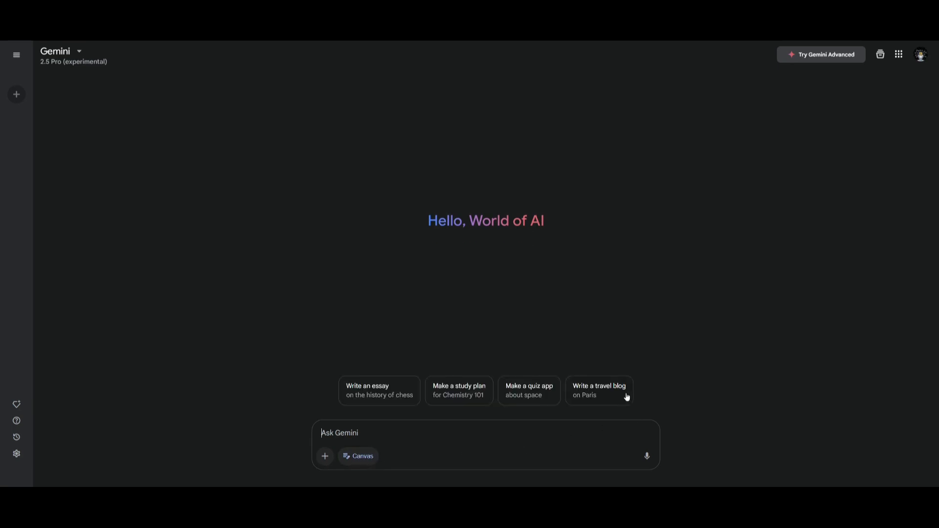
Generate the Paris travel blog from its suggestion chip and select the Arc de Triomphe paragraph.
{"action": "left_click", "coordinate": [599, 390]}
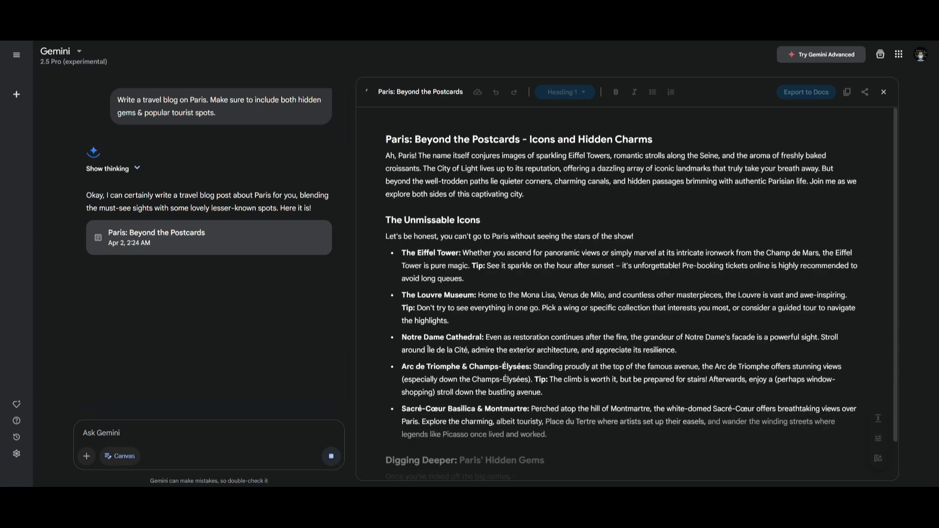
{"action": "scroll", "scroll_direction": "down", "scroll_amount": 3}
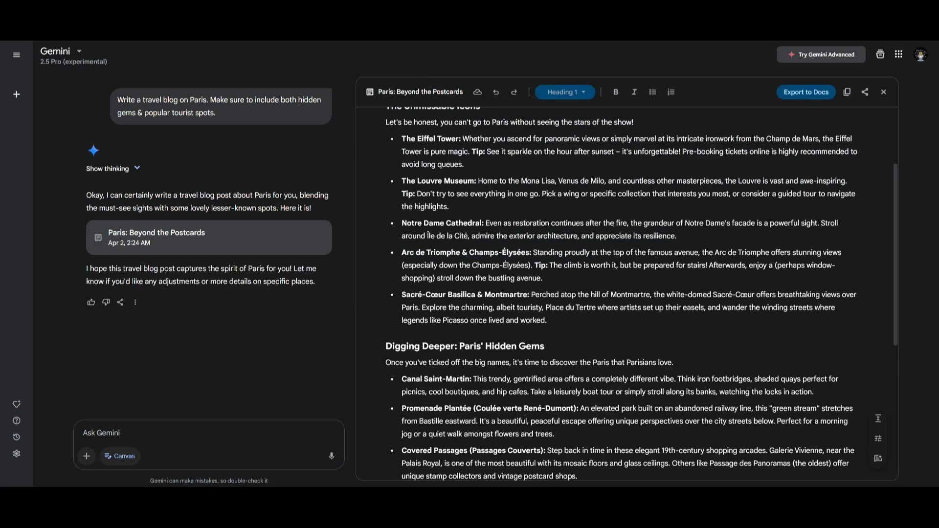
{"action": "left_click_drag", "start_coordinate": [401, 253], "coordinate": [542, 278]}
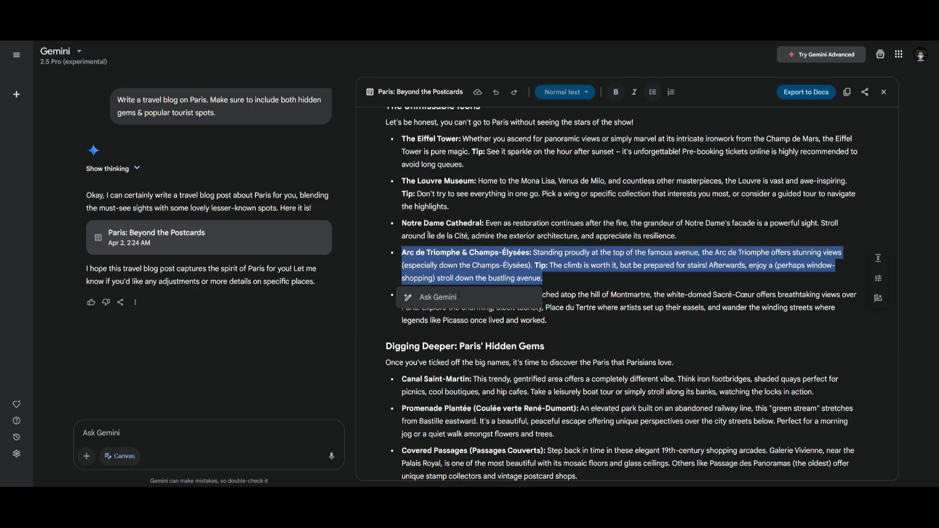
{"action": "mouse_move", "coordinate": [377, 322]}
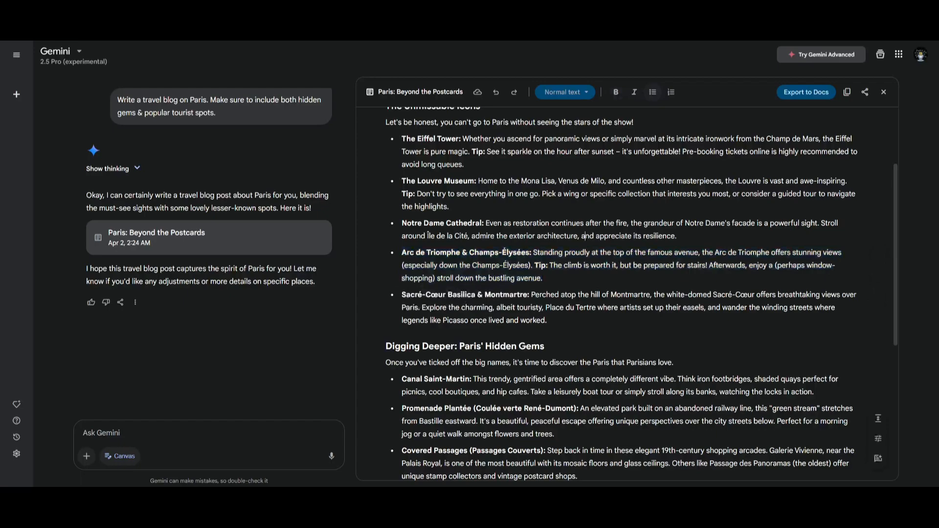
{"action": "scroll", "scroll_direction": "down", "scroll_amount": 3}
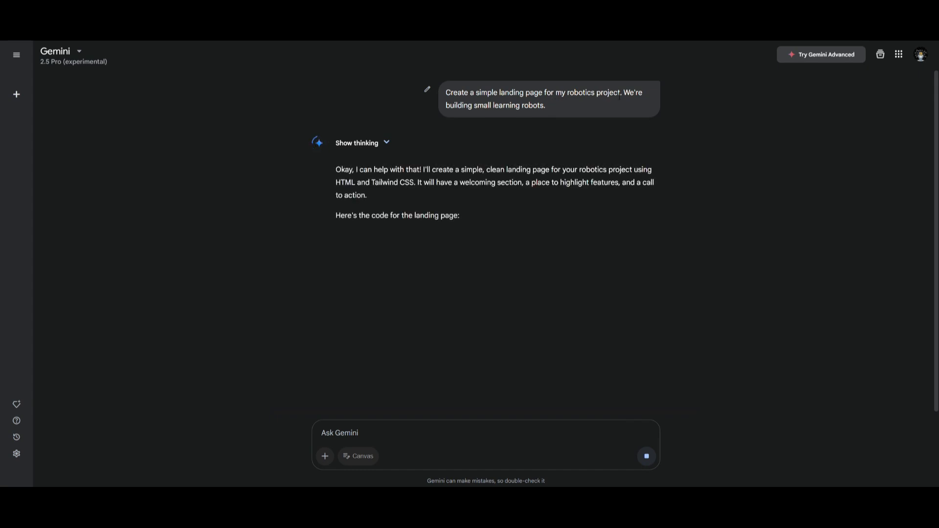
Submit the robotics landing page prompt and scroll through the generated HTML code.
{"action": "left_click", "coordinate": [209, 270]}
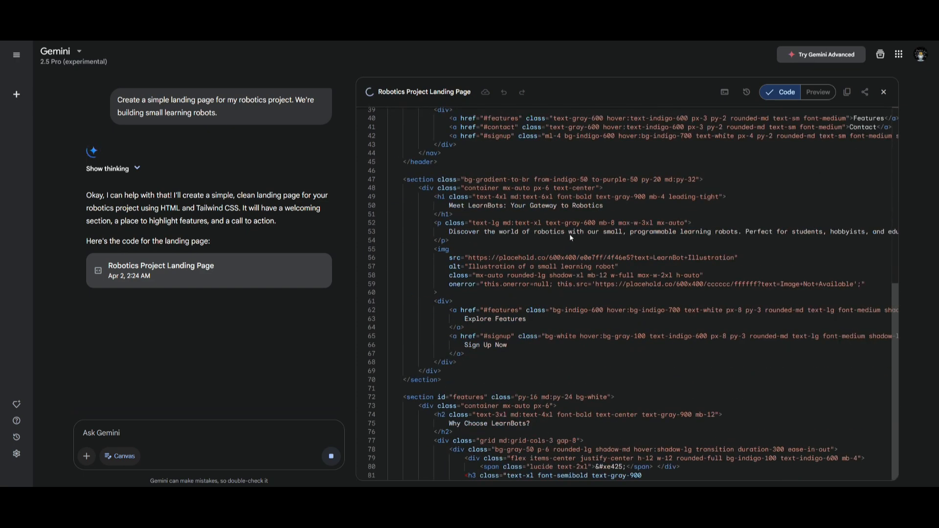
{"action": "scroll", "scroll_direction": "down", "scroll_amount": 3}
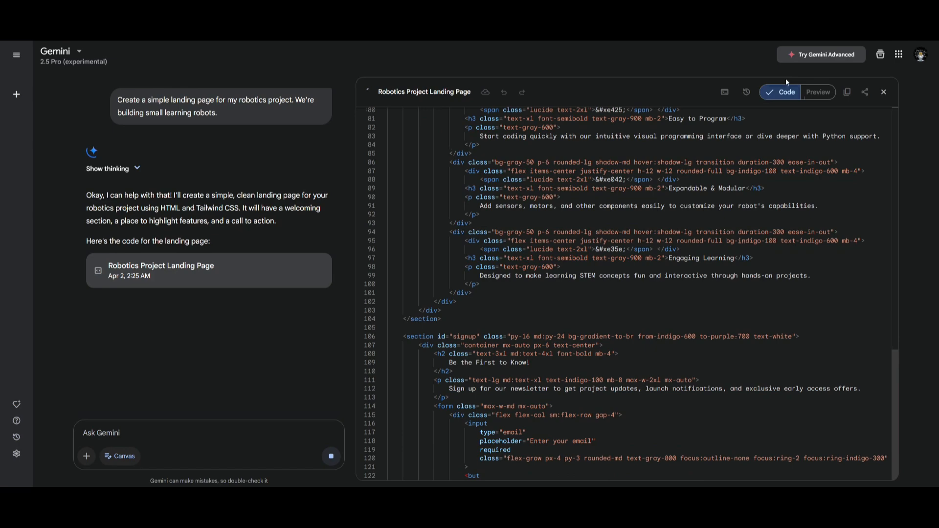
{"action": "scroll", "scroll_direction": "down", "scroll_amount": 3}
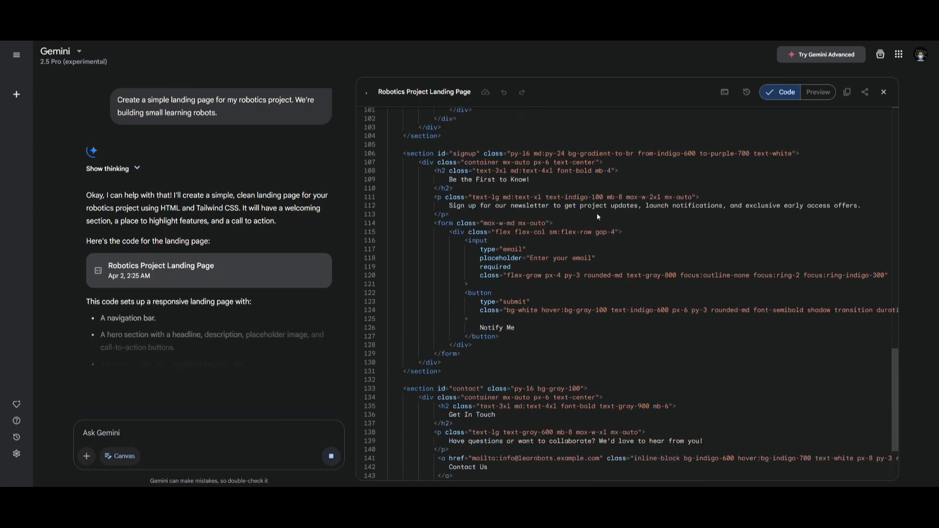
Preview the LearnBots landing page rendered and scroll through it.
{"action": "left_click", "coordinate": [816, 91]}
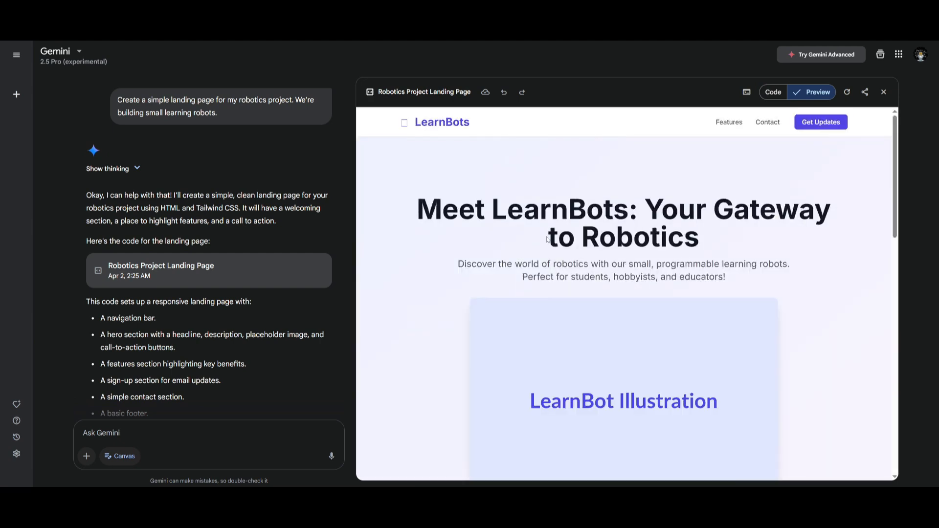
{"action": "mouse_move", "coordinate": [629, 255]}
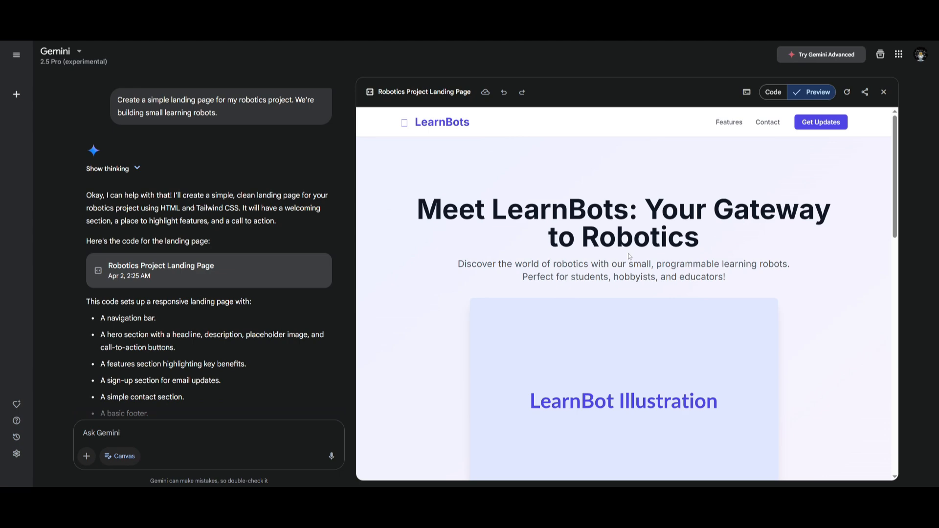
{"action": "scroll", "scroll_direction": "down", "scroll_amount": 3}
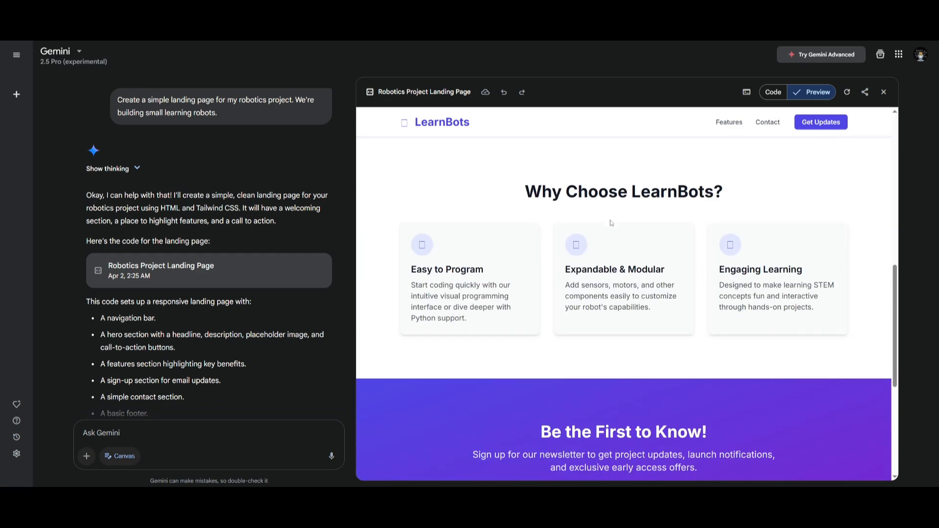
{"action": "scroll", "scroll_direction": "down", "scroll_amount": 3}
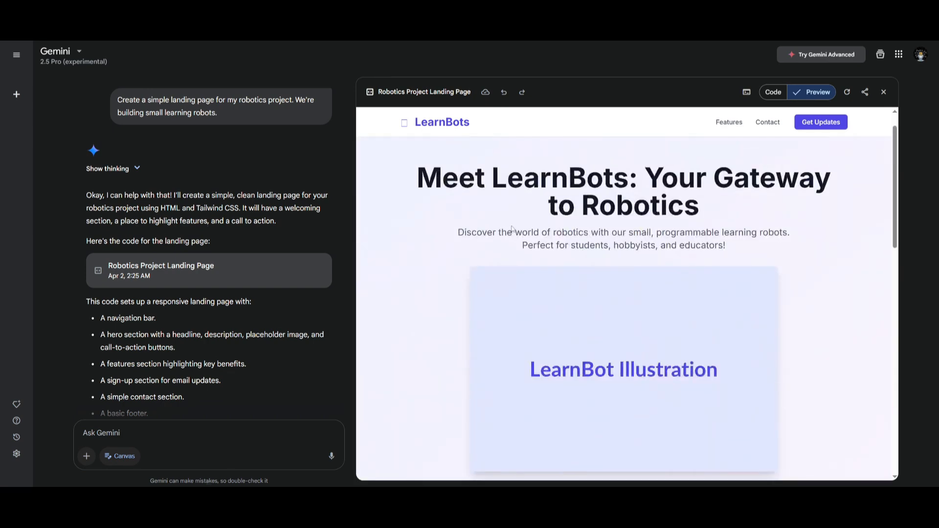
{"action": "scroll", "scroll_direction": "down", "scroll_amount": 3}
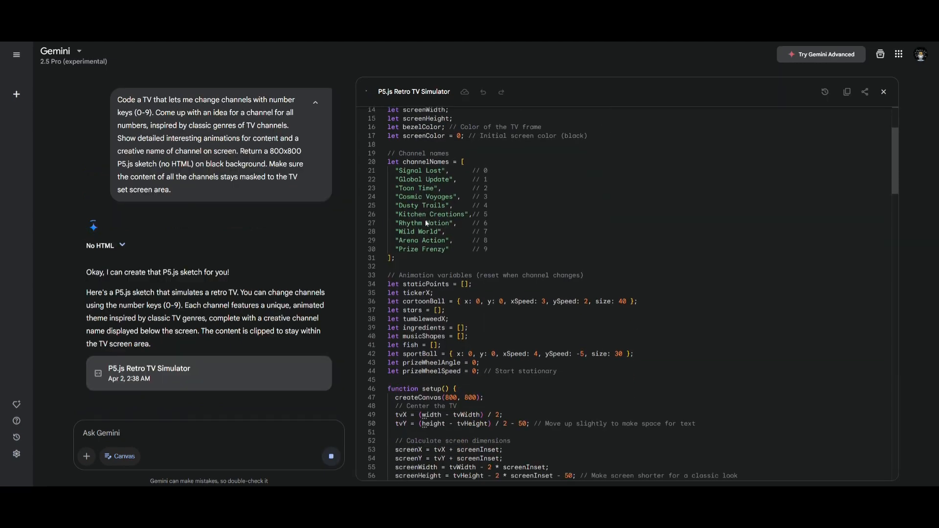
Scroll through the generated P5.js Retro TV Simulator code to its end.
{"action": "scroll", "scroll_direction": "down", "scroll_amount": 3}
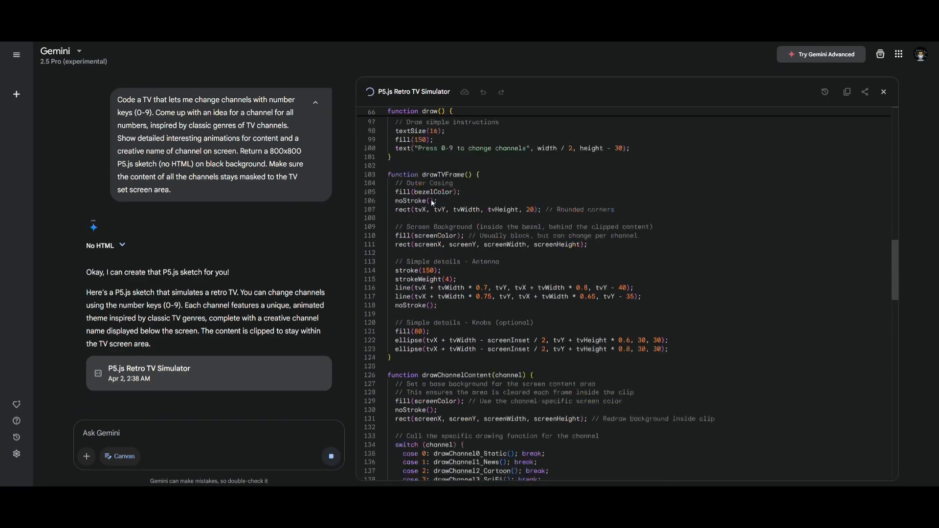
{"action": "scroll", "scroll_direction": "down", "scroll_amount": 3}
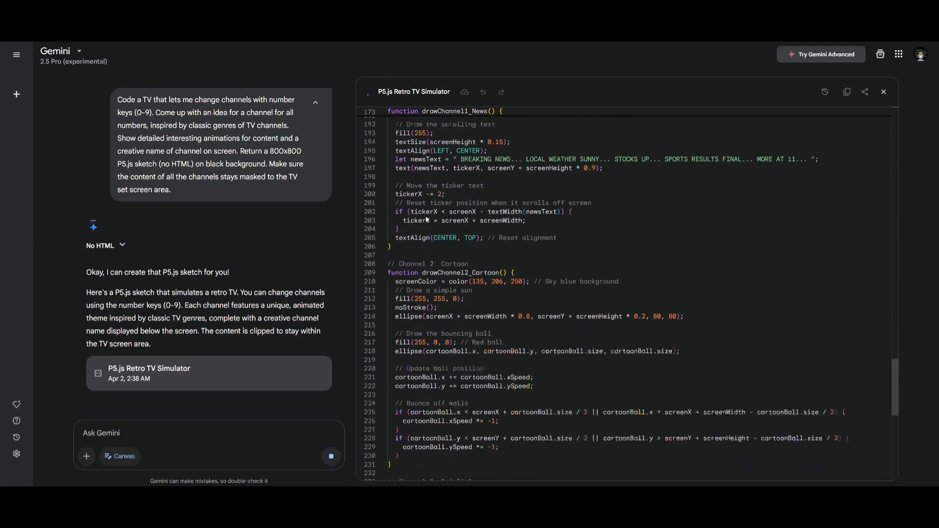
{"action": "scroll", "scroll_direction": "down", "scroll_amount": 3}
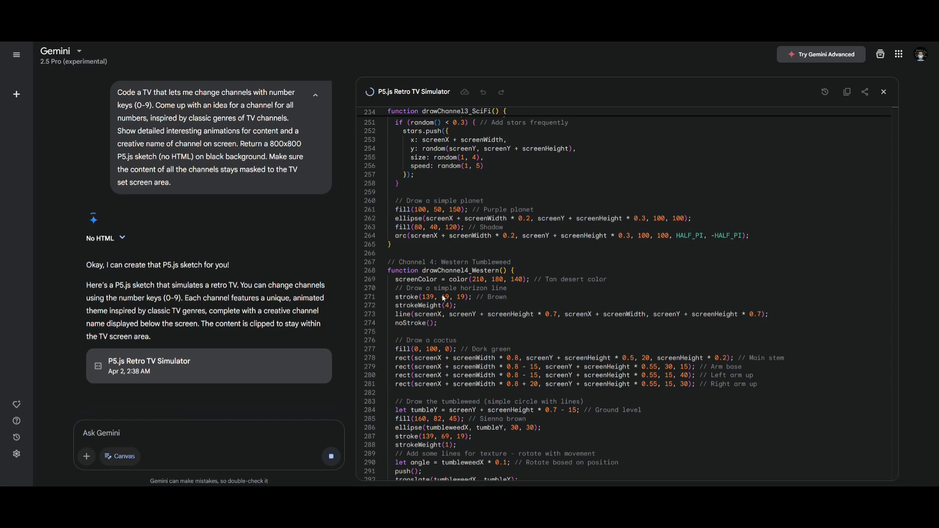
{"action": "scroll", "scroll_direction": "down", "scroll_amount": 3}
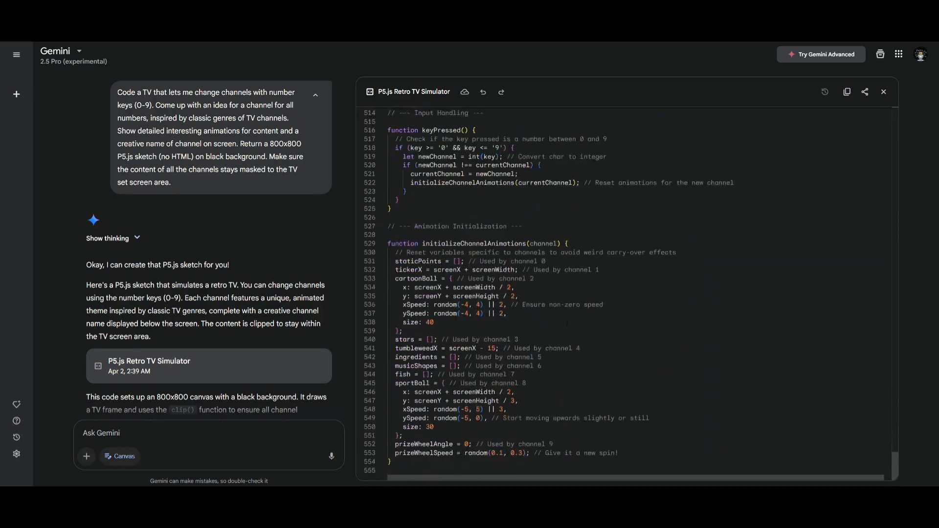
{"action": "scroll", "scroll_direction": "down", "scroll_amount": 3}
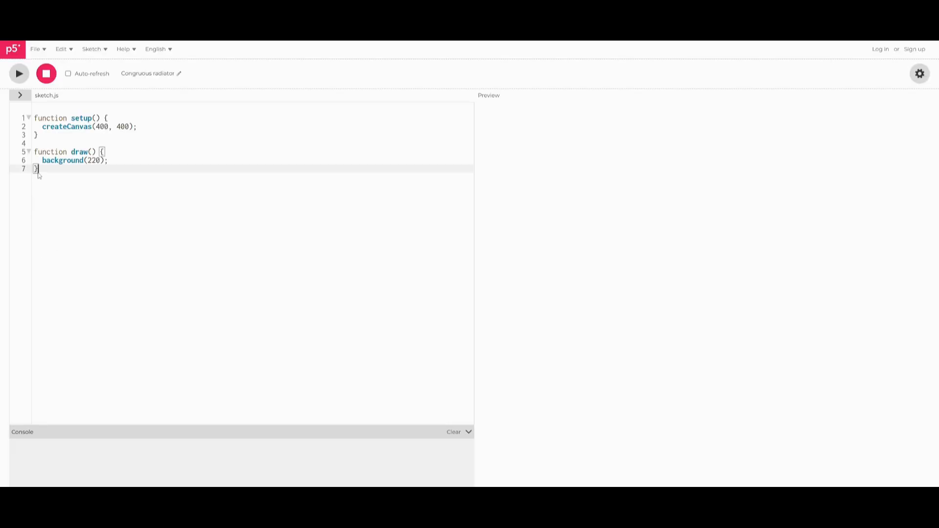
Replace the default sketch.js code with the retro TV code and run it, showing 'Signal Lost'.
{"action": "scroll", "scroll_direction": "down", "scroll_amount": 3}
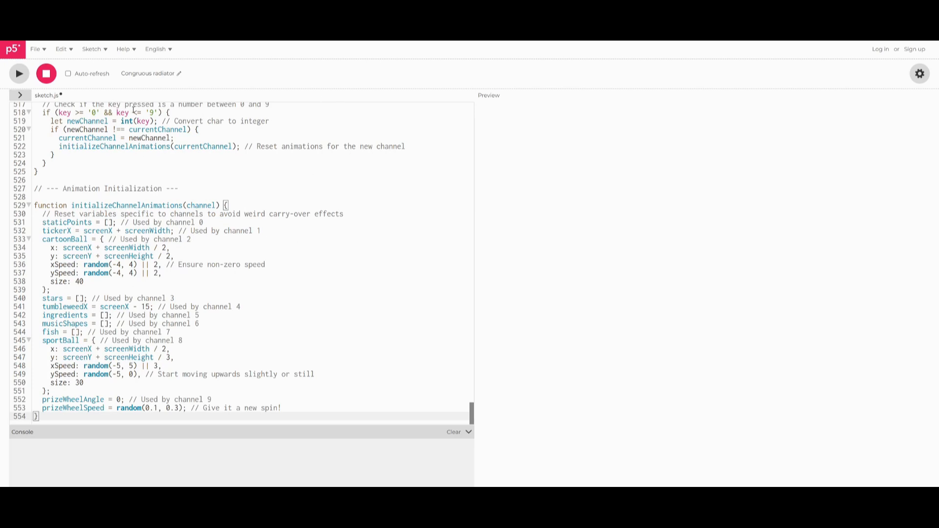
{"action": "left_click", "coordinate": [18, 73]}
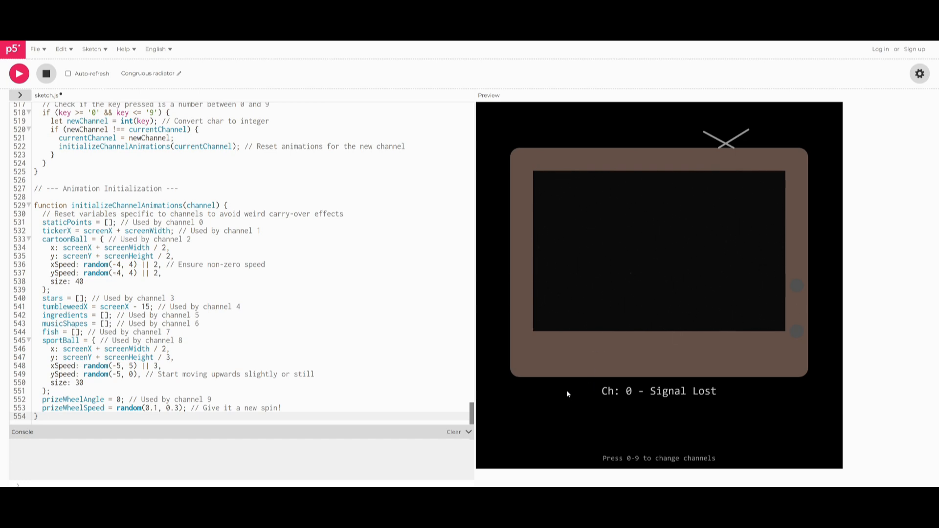
Flip channels: Toon Time, Cosmic Voyages, Dusty Trails, Kitchen Creations, Rhythm Nation, Wild World, Arena Action.
{"action": "key", "text": "1"}
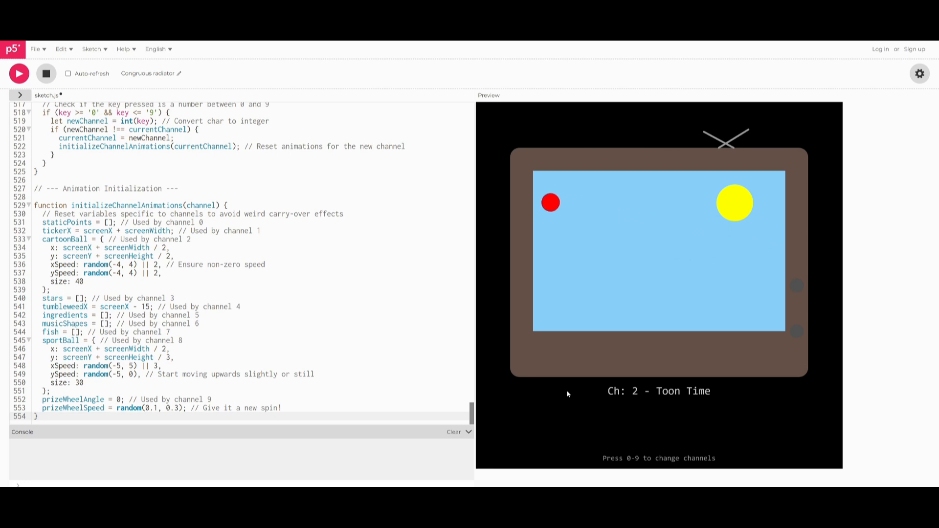
{"action": "key", "text": "3"}
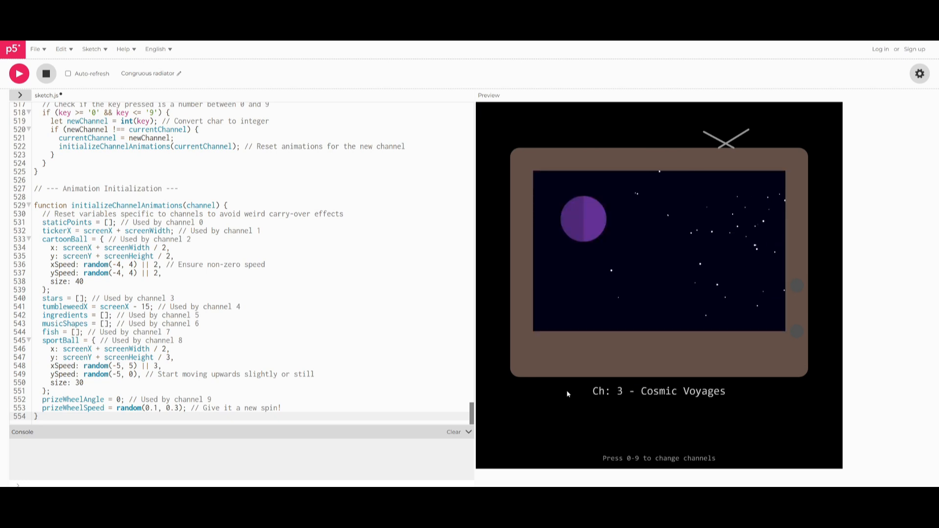
{"action": "key", "text": "4"}
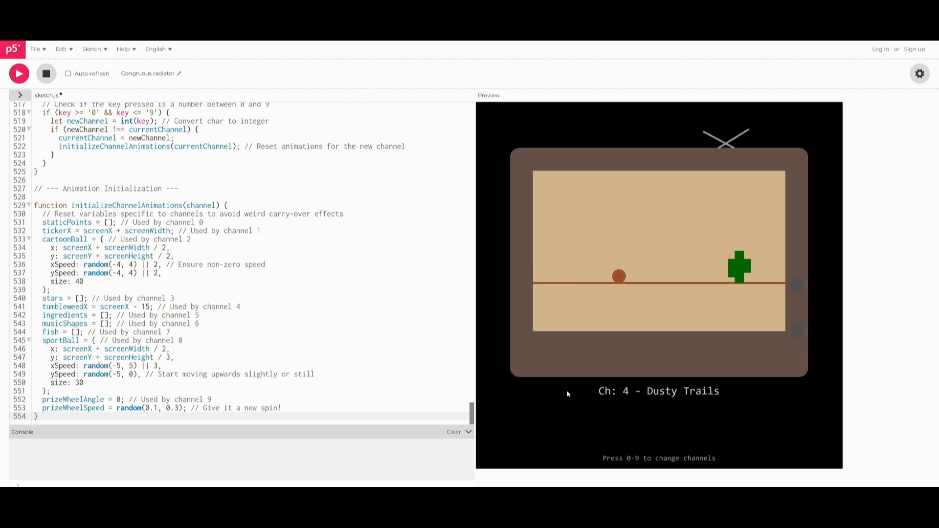
{"action": "key", "text": "5"}
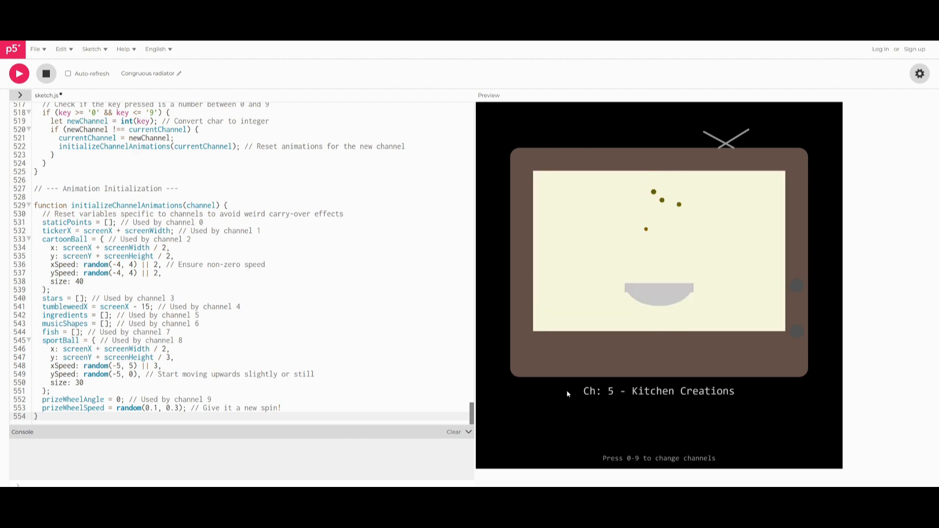
{"action": "key", "text": "6"}
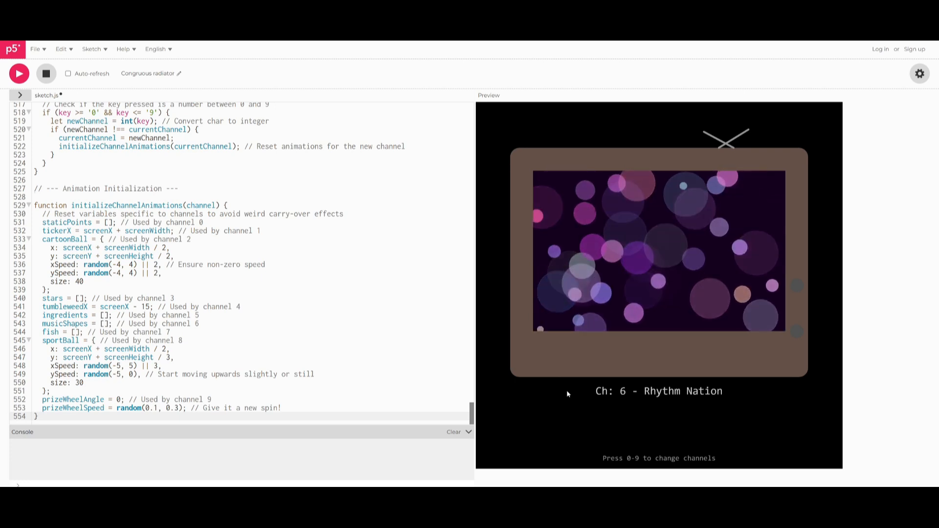
{"action": "key", "text": "7"}
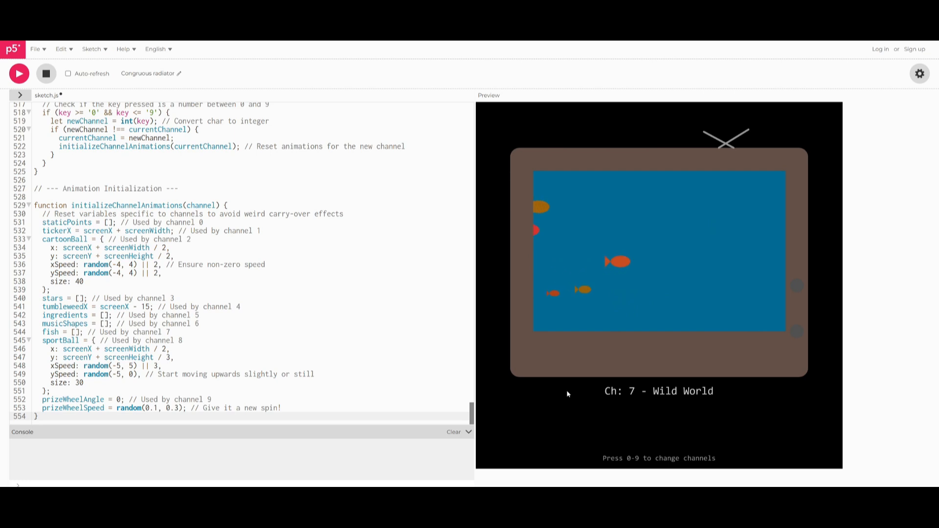
{"action": "key", "text": "8"}
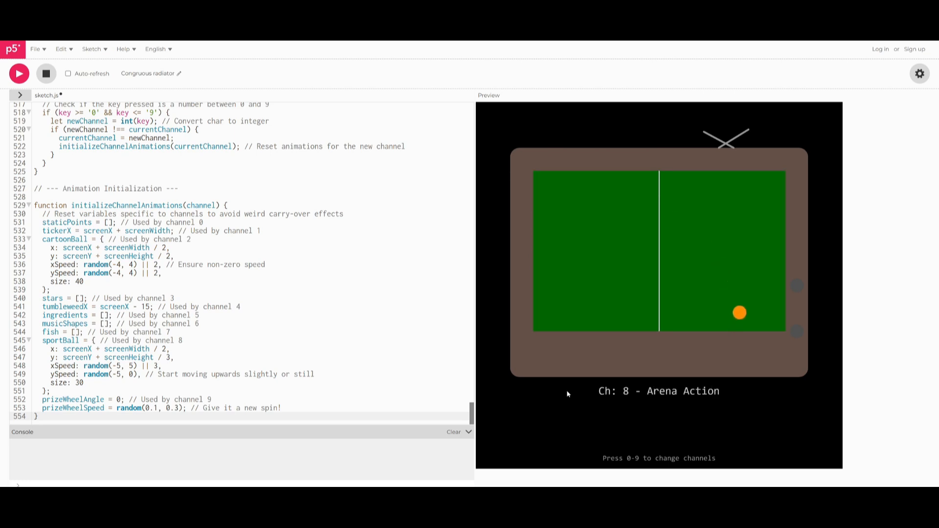
{"action": "key", "text": "9"}
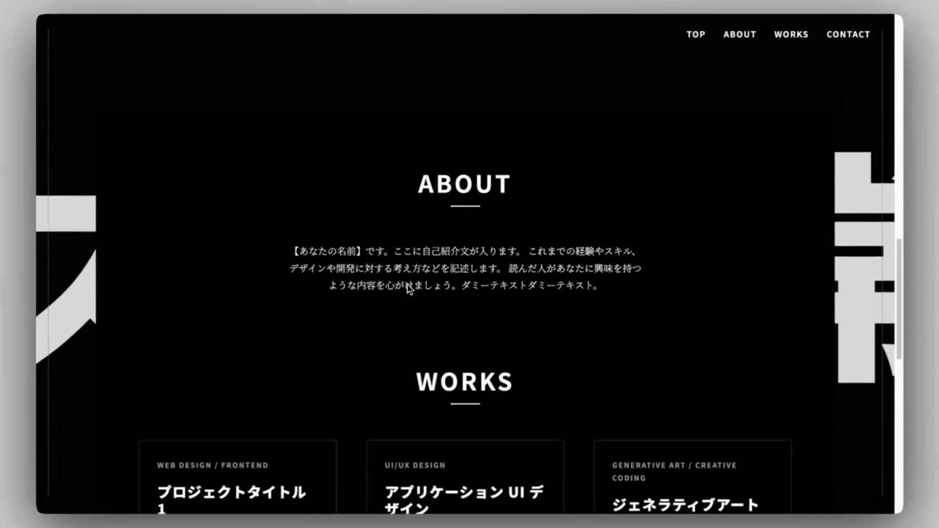
Scroll the portfolio preview from About down to the three Works project cards.
{"action": "scroll", "scroll_direction": "down", "scroll_amount": 3}
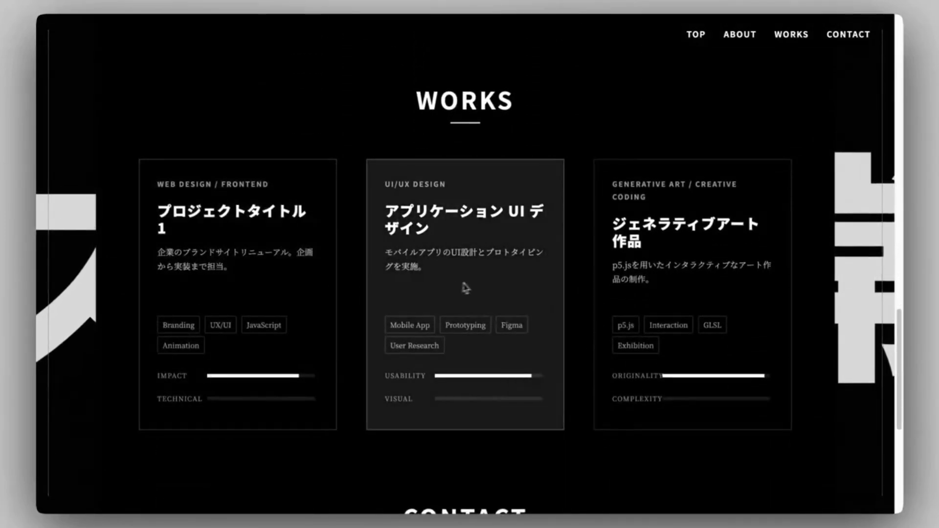
{"action": "scroll", "scroll_direction": "down", "scroll_amount": 3}
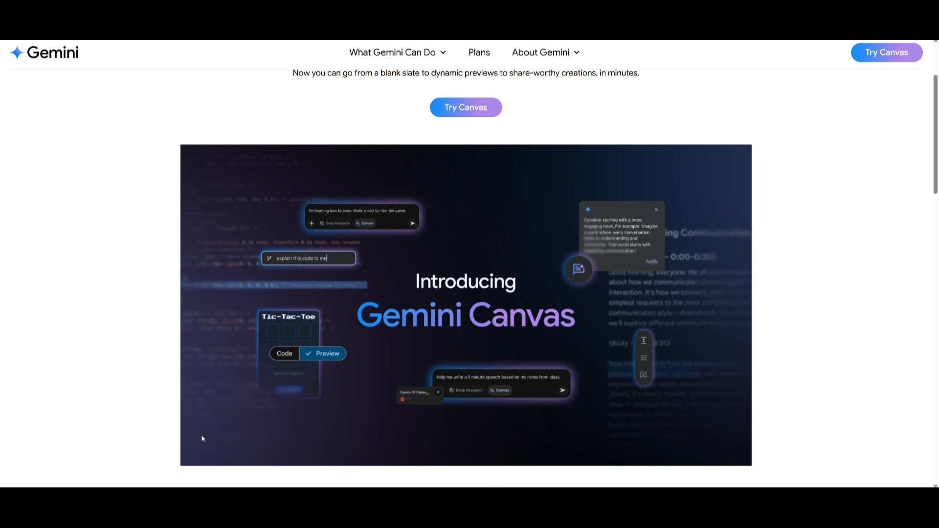
{"action": "mouse_move", "coordinate": [580, 341]}
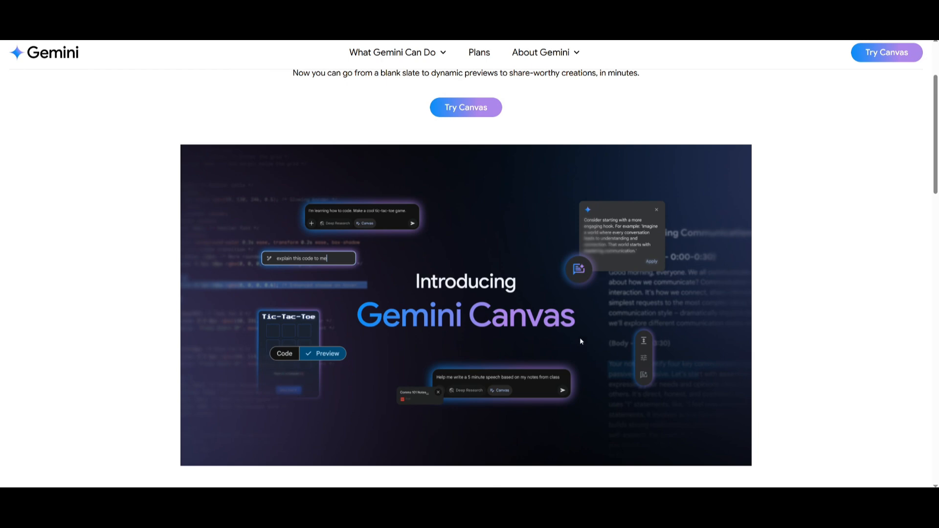
{"action": "scroll", "scroll_direction": "down", "scroll_amount": 3}
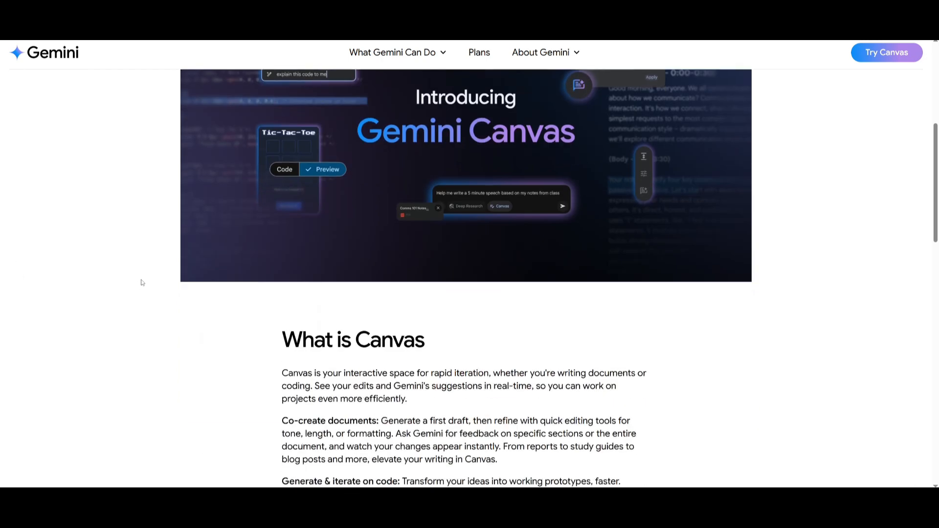
{"action": "scroll", "scroll_direction": "down", "scroll_amount": 3}
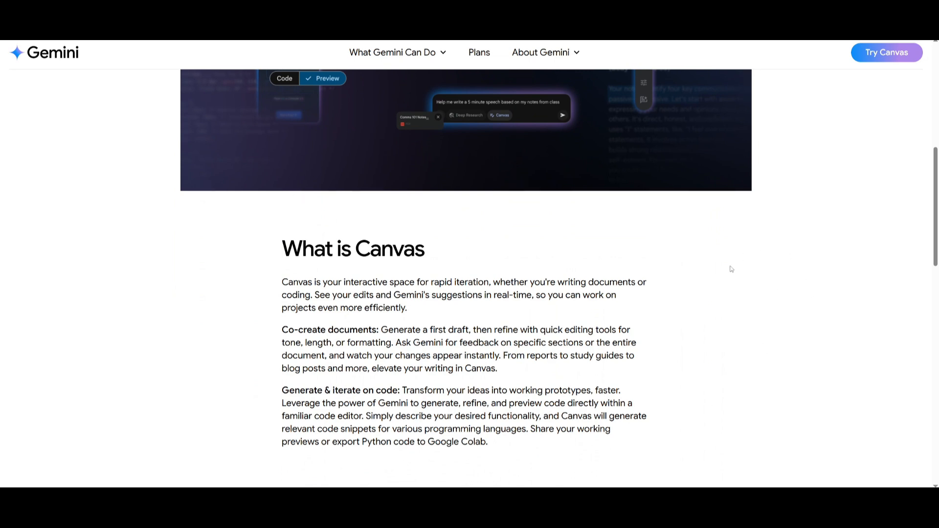
{"action": "scroll", "scroll_direction": "down", "scroll_amount": 3}
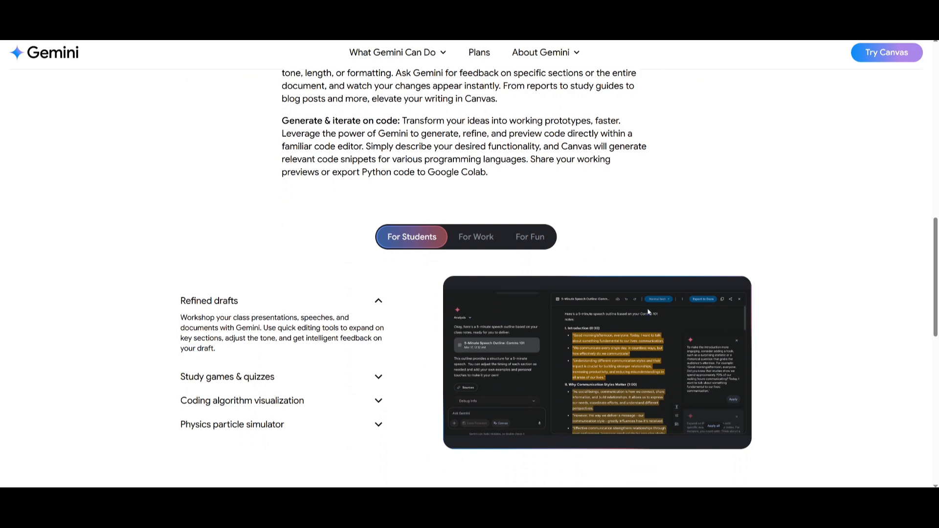
{"action": "scroll", "scroll_direction": "down", "scroll_amount": 3}
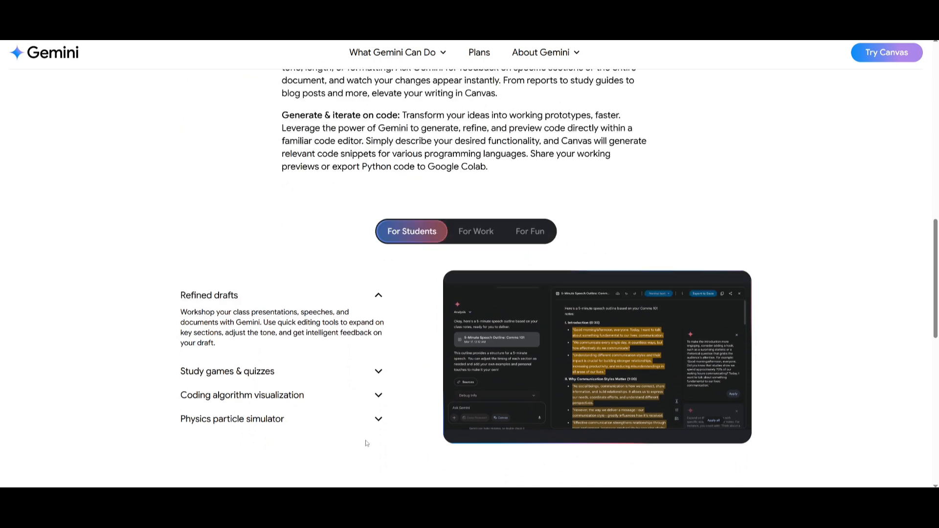
{"action": "mouse_move", "coordinate": [140, 414]}
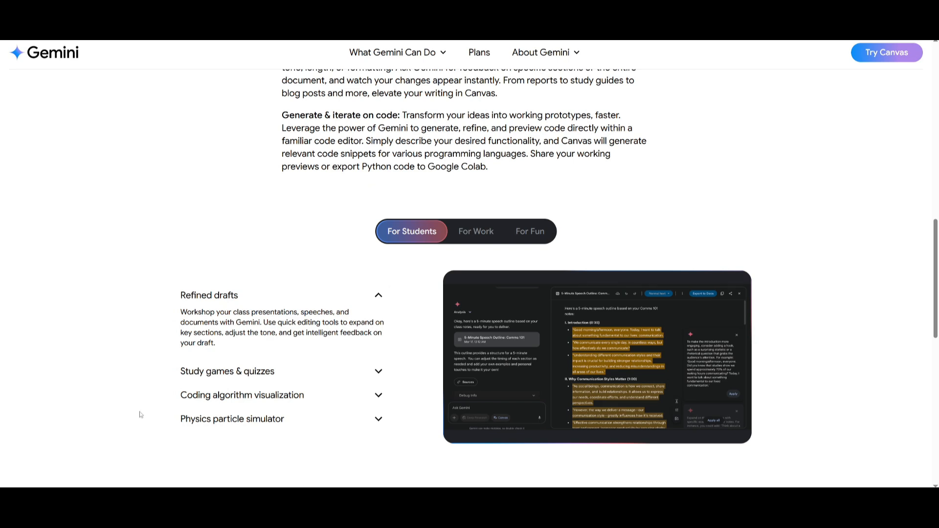
{"action": "mouse_move", "coordinate": [360, 268]}
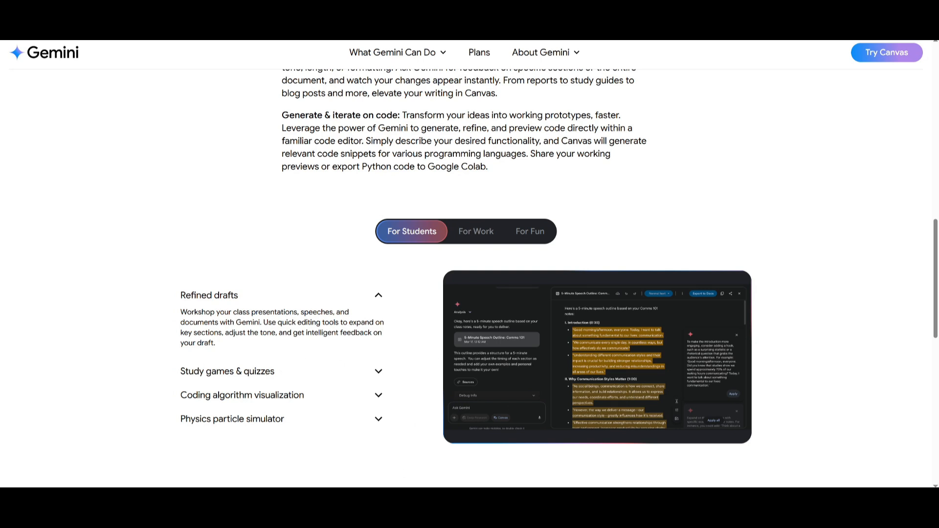
{"action": "scroll", "scroll_direction": "down", "scroll_amount": 3}
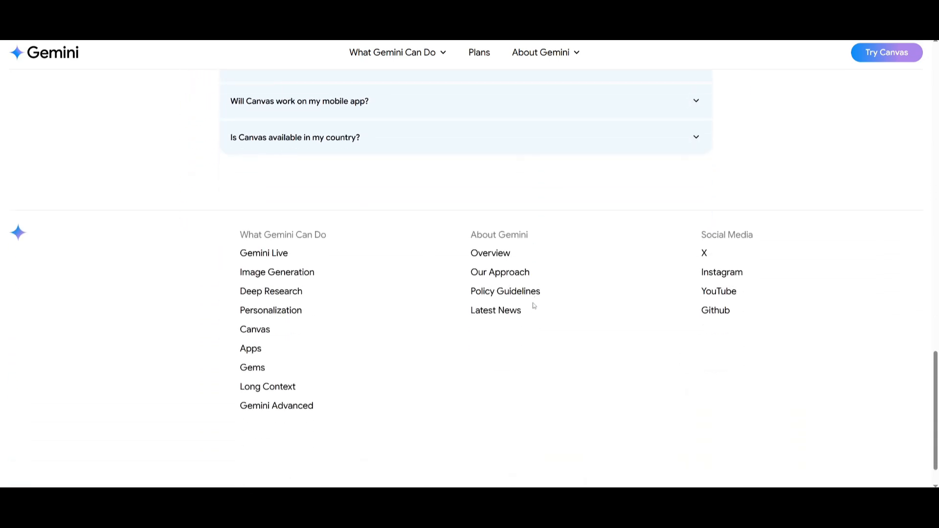
{"action": "scroll", "scroll_direction": "up", "scroll_amount": 3}
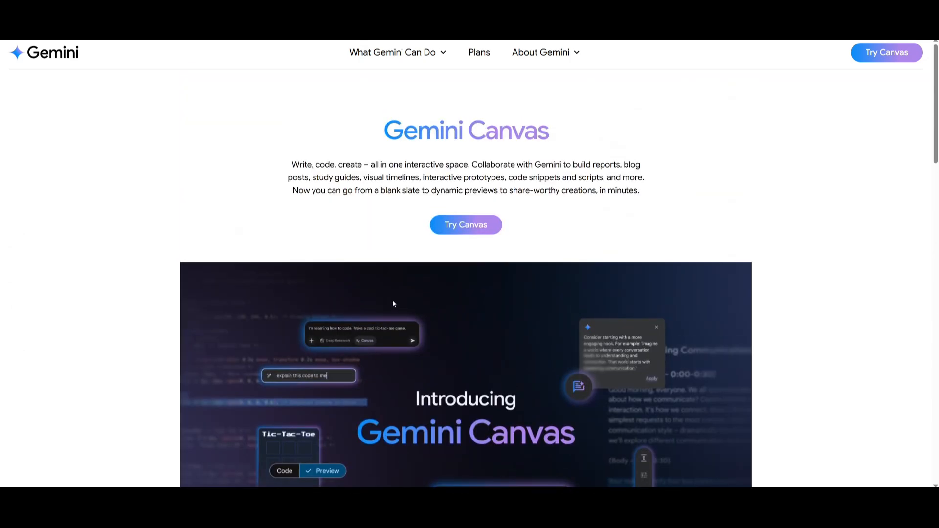
{"action": "mouse_move", "coordinate": [376, 291]}
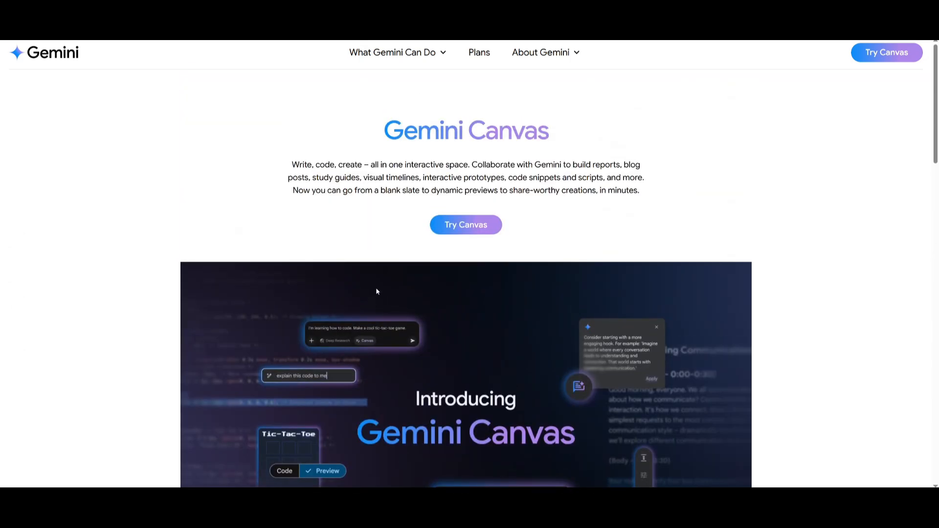